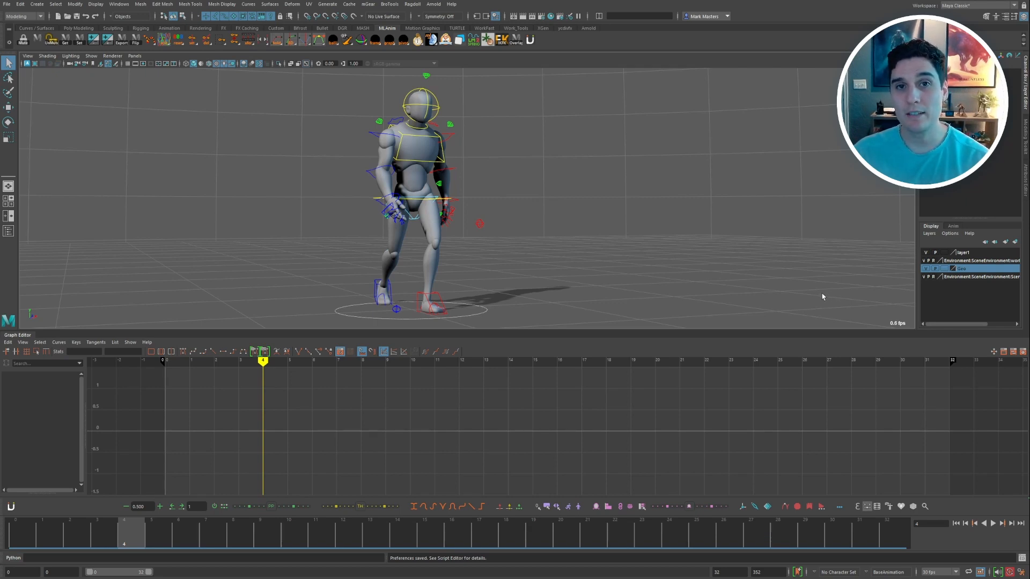
mouse_move(871, 300)
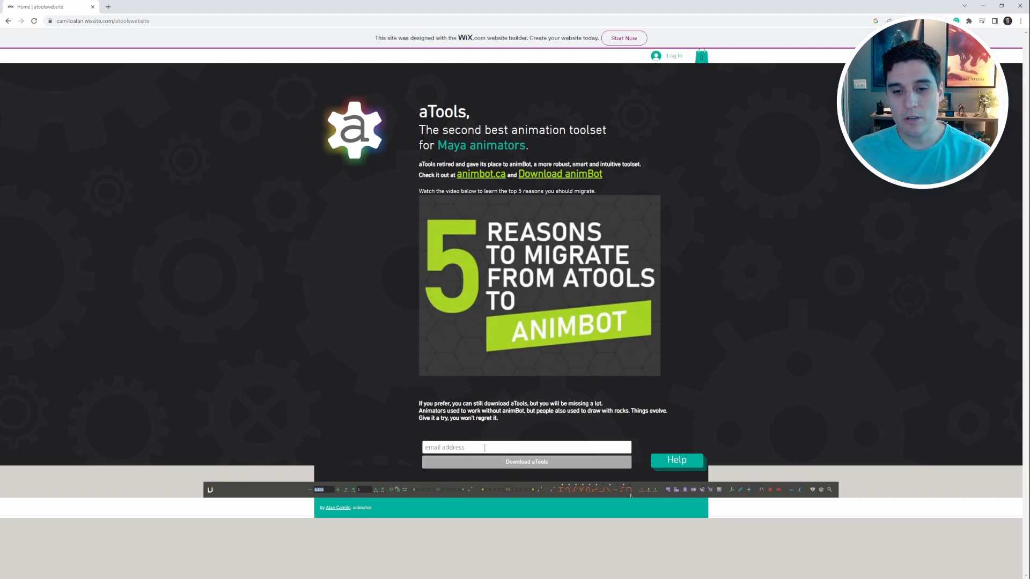
Step: Follow the link from the aTools site to the aTools_python3 GitHub repository
click(525, 447)
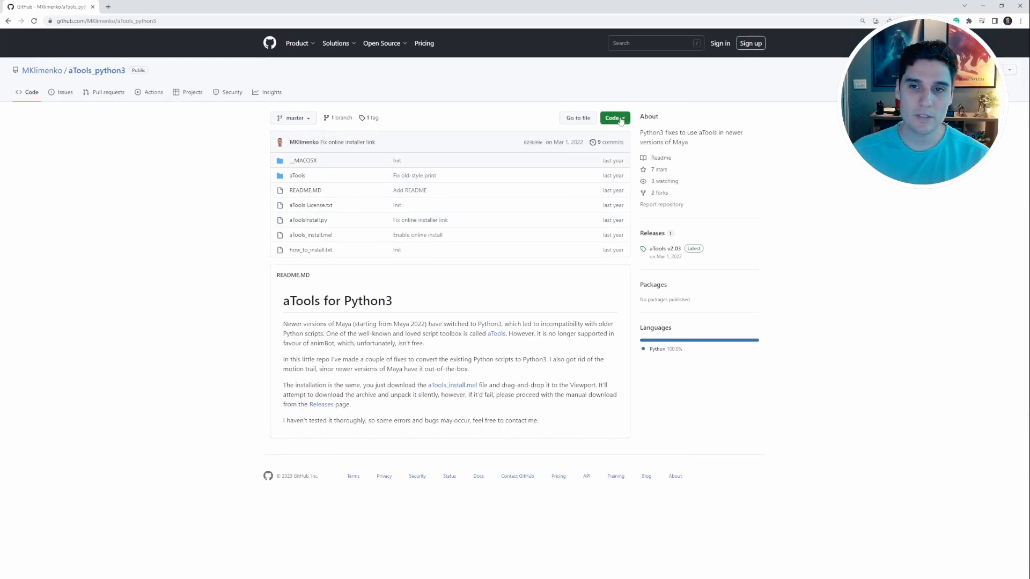
click(612, 118)
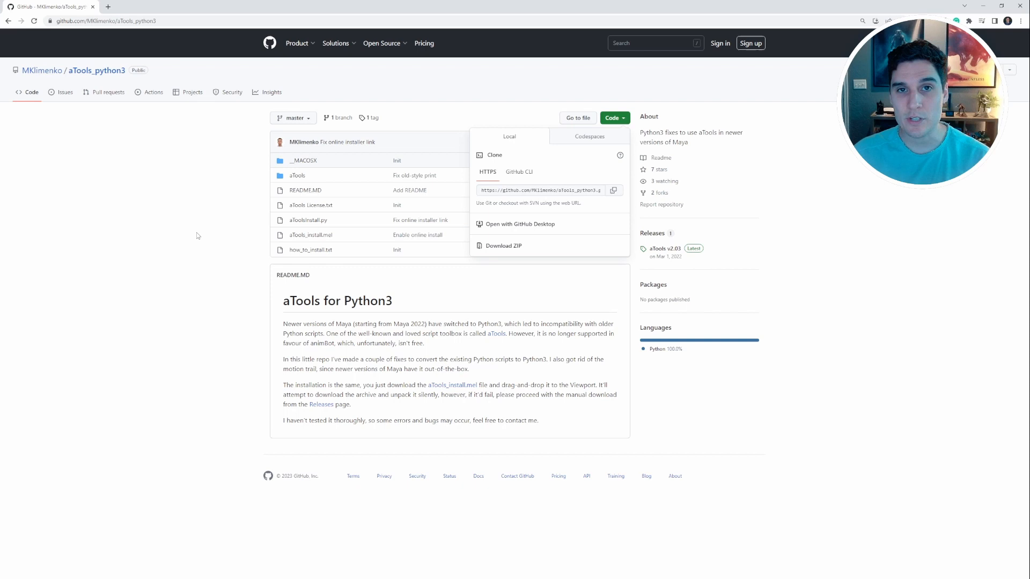
mouse_move(320, 204)
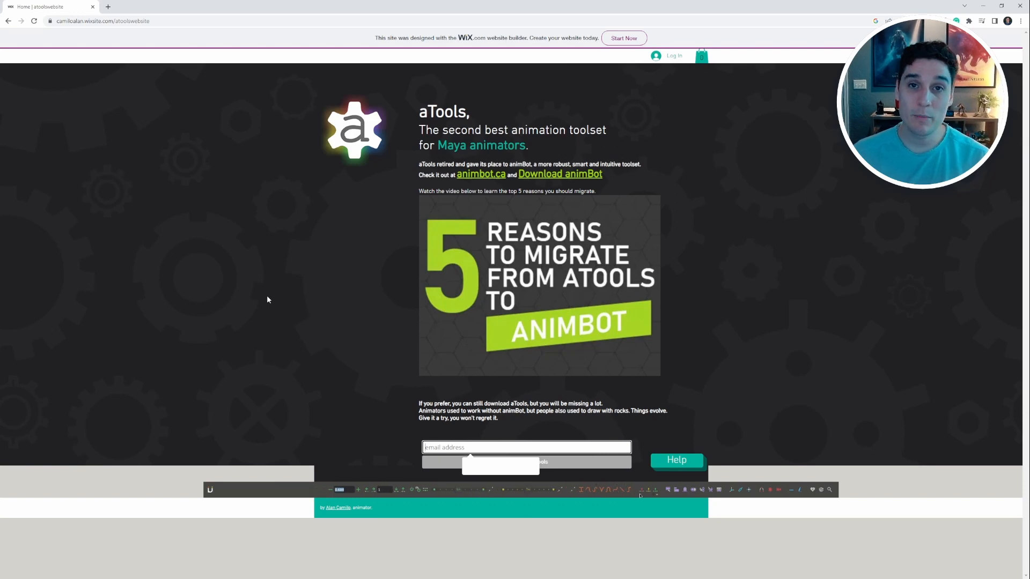
mouse_move(227, 245)
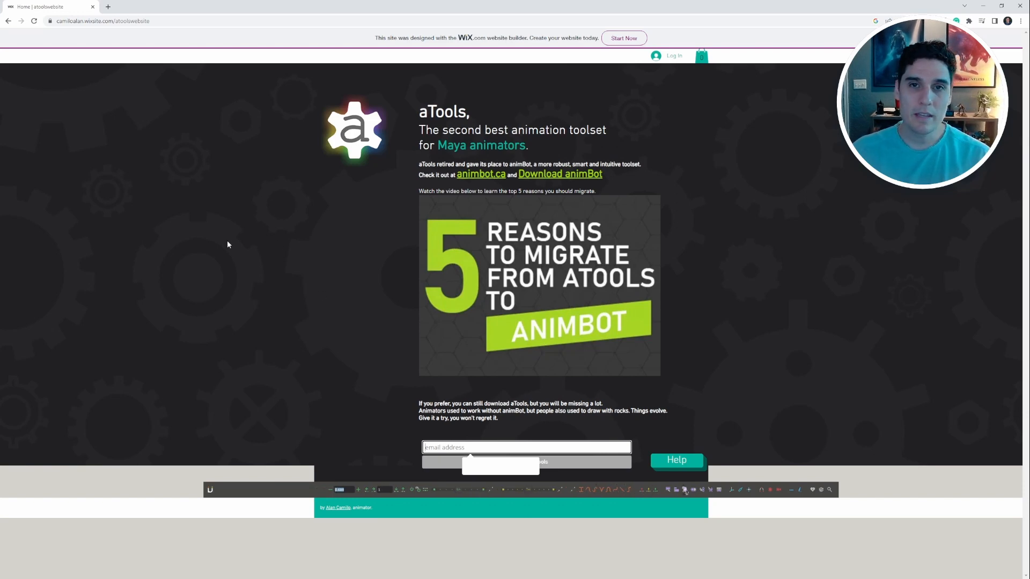
mouse_move(748, 147)
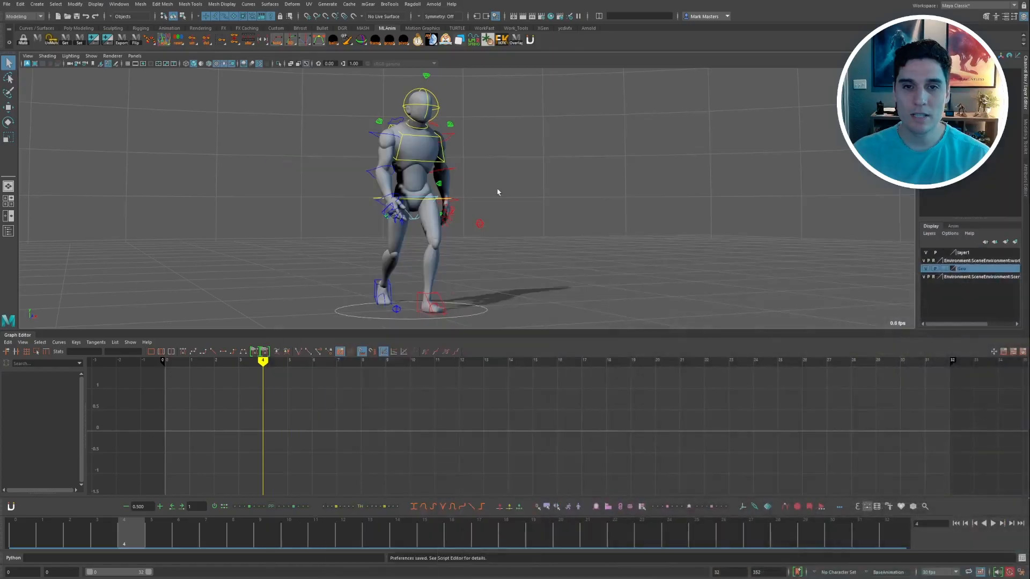
mouse_move(502, 189)
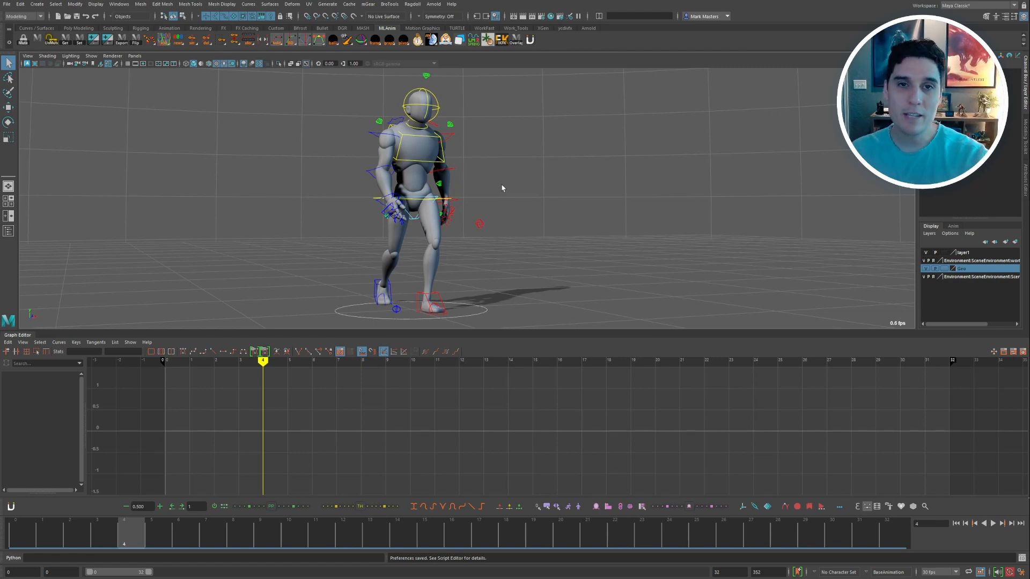
mouse_move(498, 188)
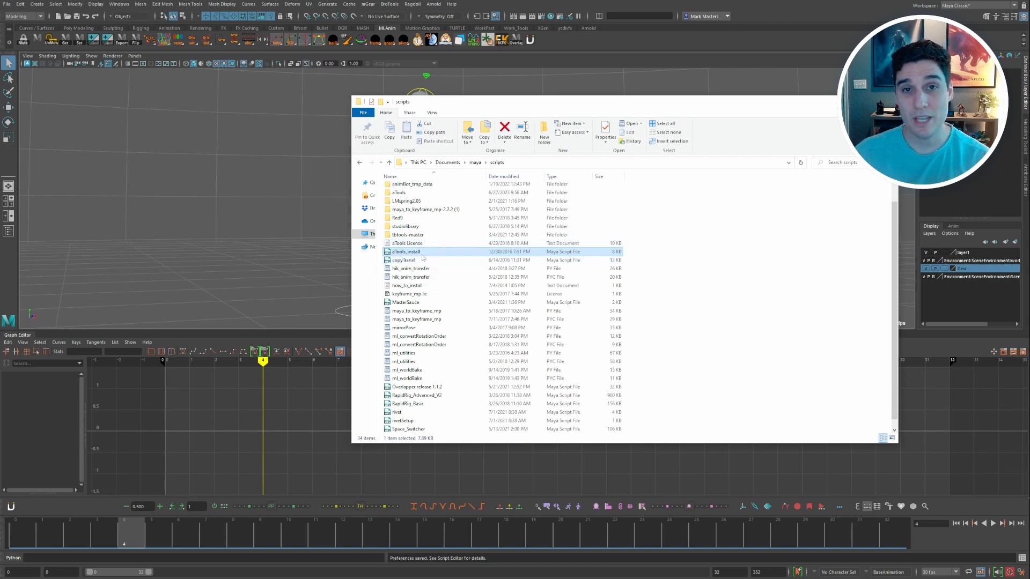
mouse_move(405, 251)
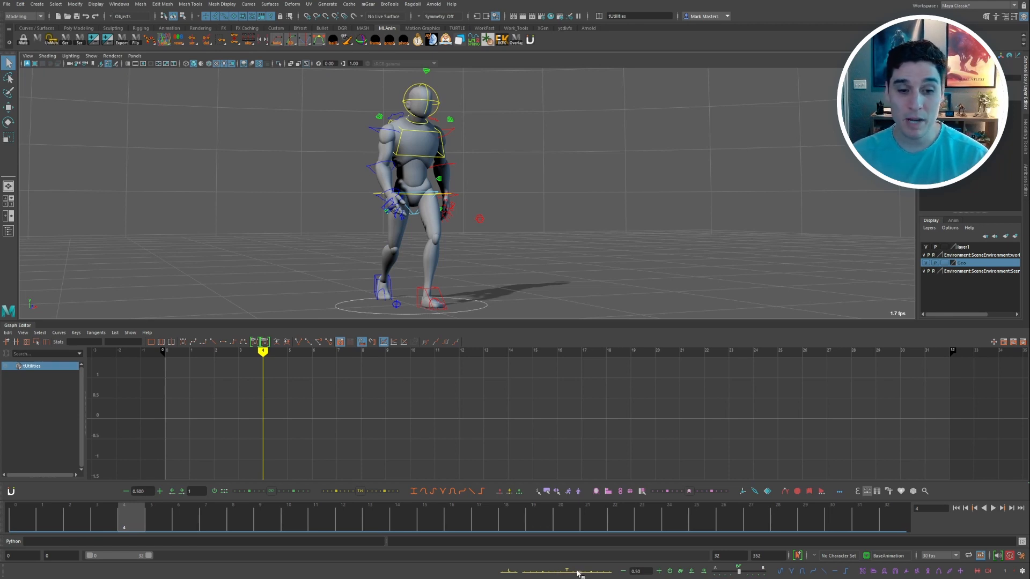
mouse_move(729, 569)
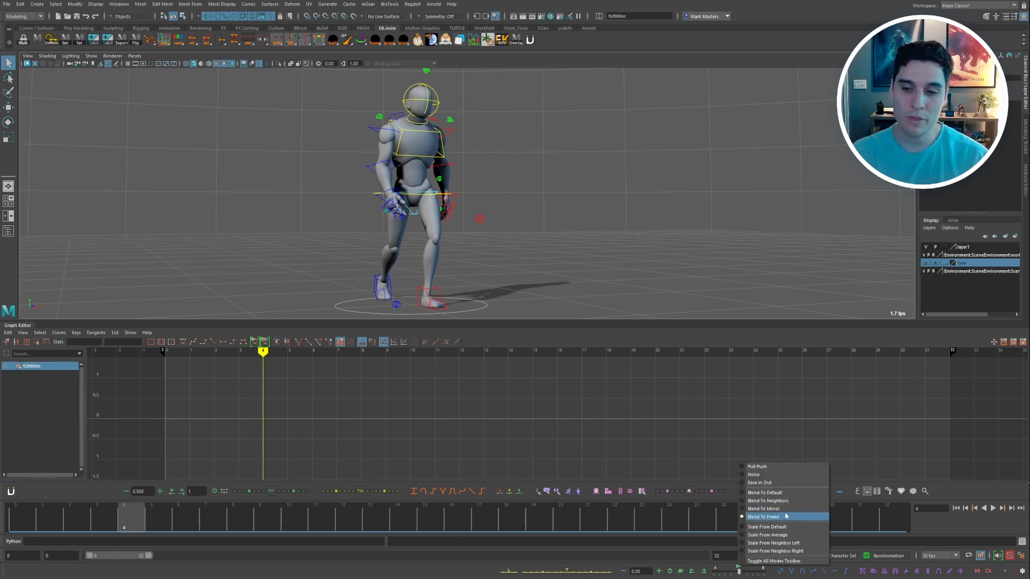
mouse_move(755, 474)
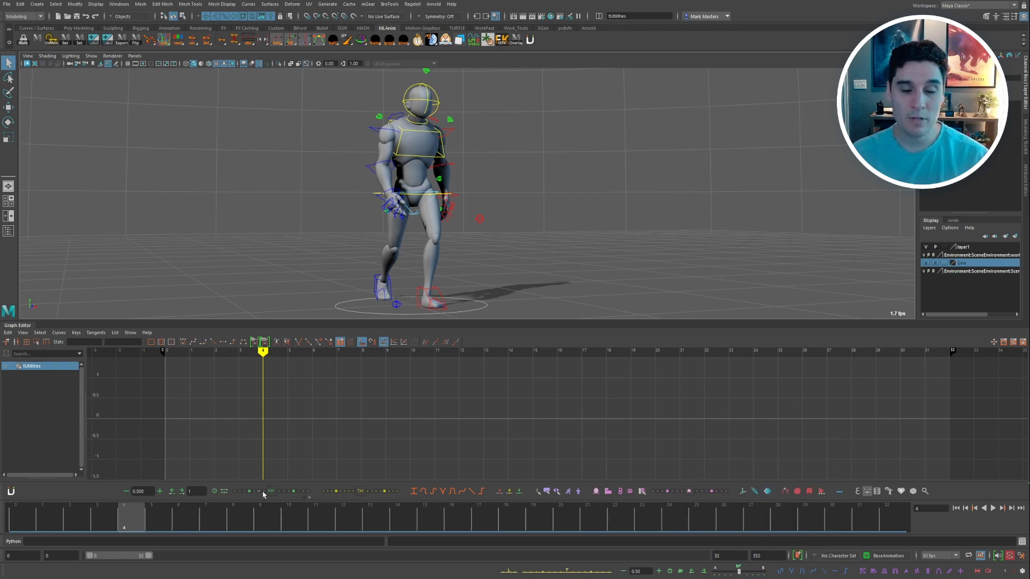
mouse_move(433, 480)
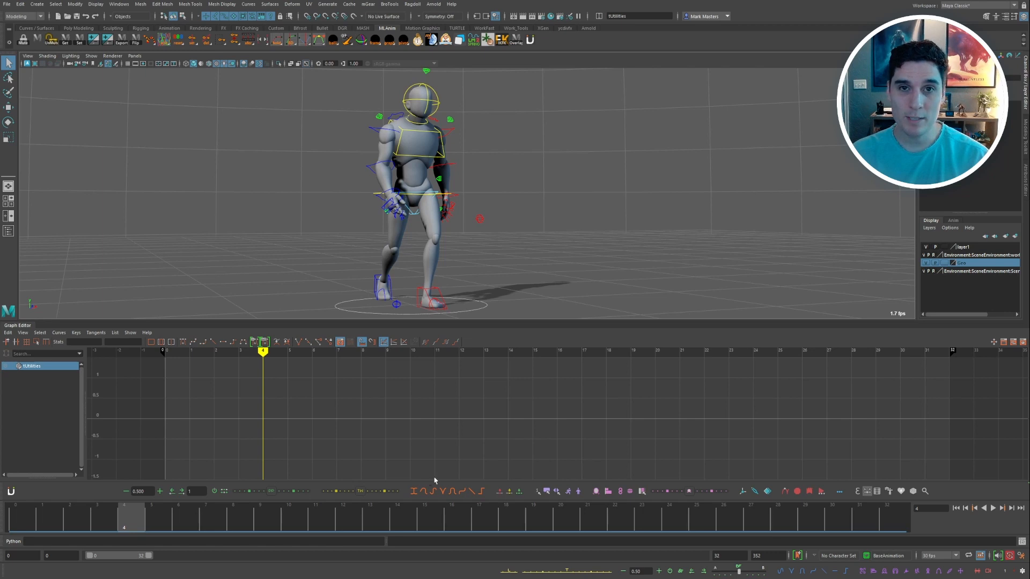
mouse_move(461, 457)
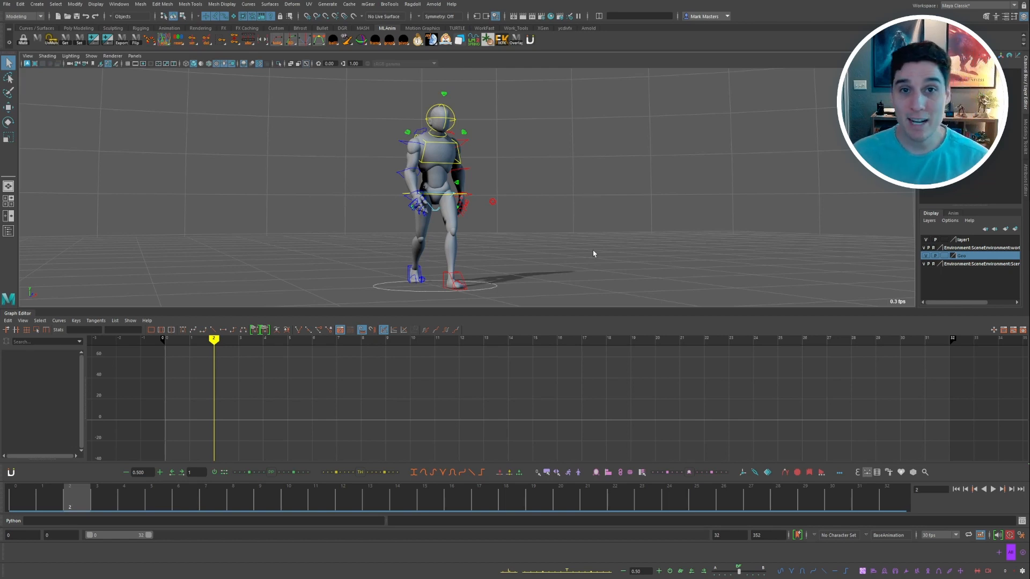
mouse_move(575, 245)
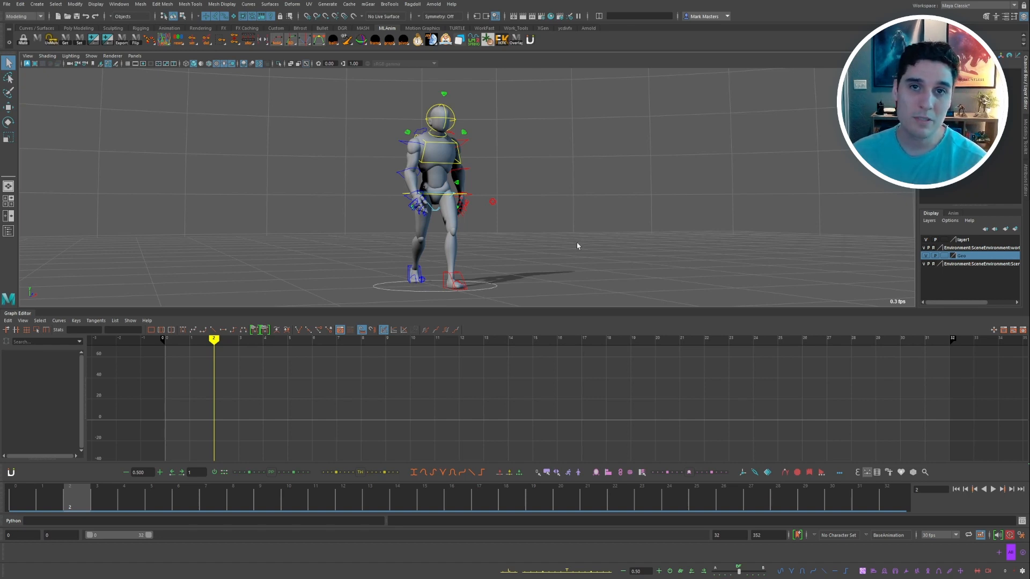
mouse_move(576, 263)
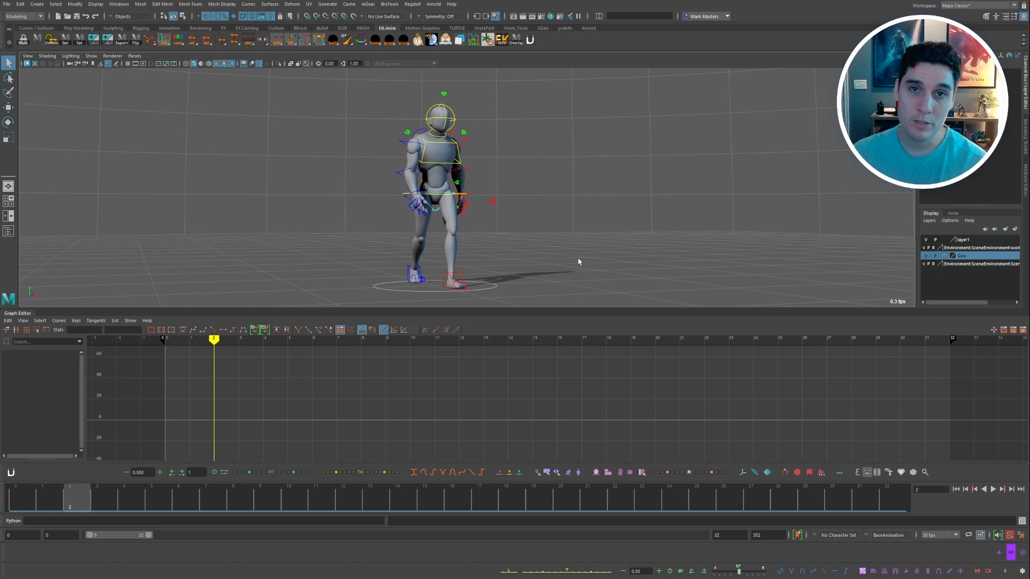
mouse_move(581, 258)
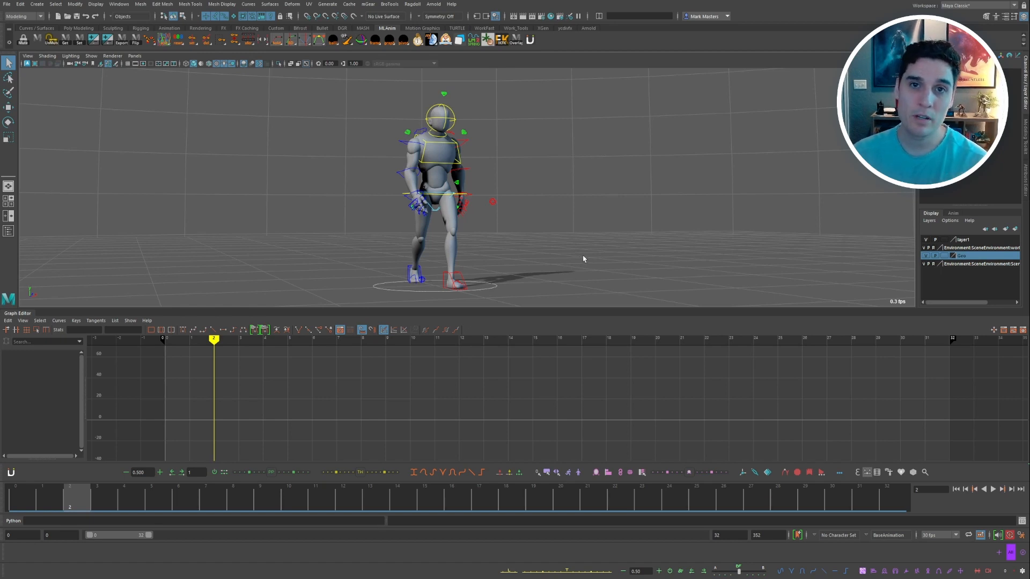
mouse_move(764, 320)
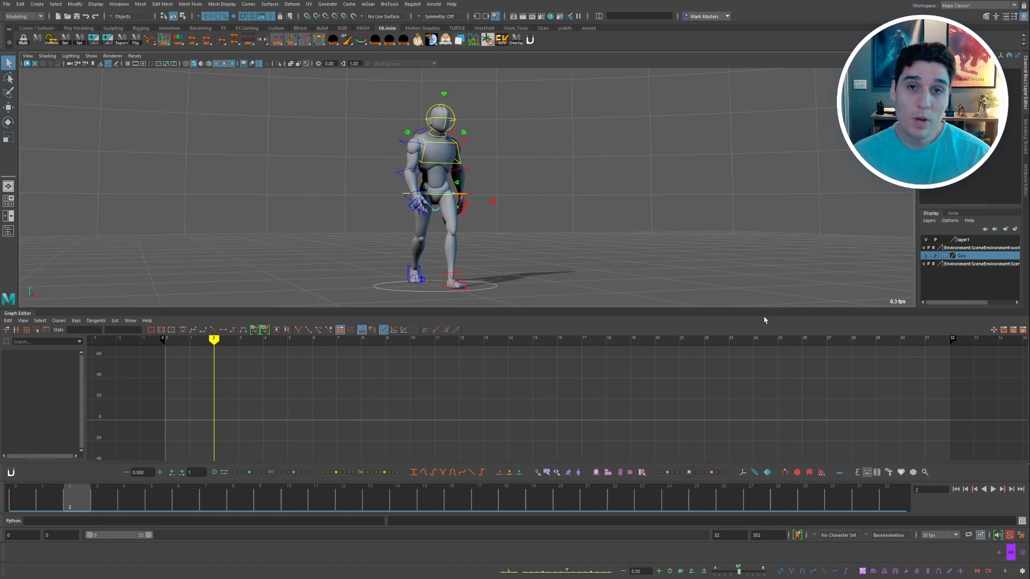